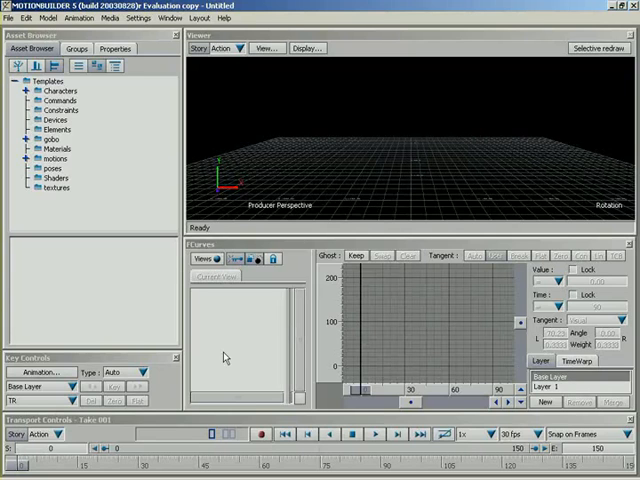
mouse_move(262, 296)
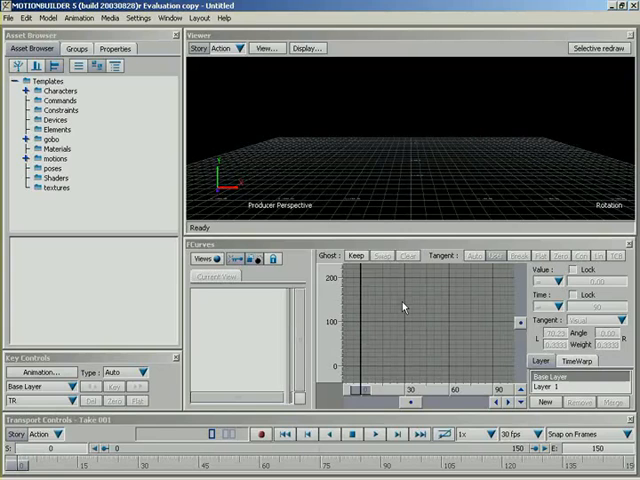
Step: Add a Cube element to the Viewer from the Asset Browser
left_click(56, 130)
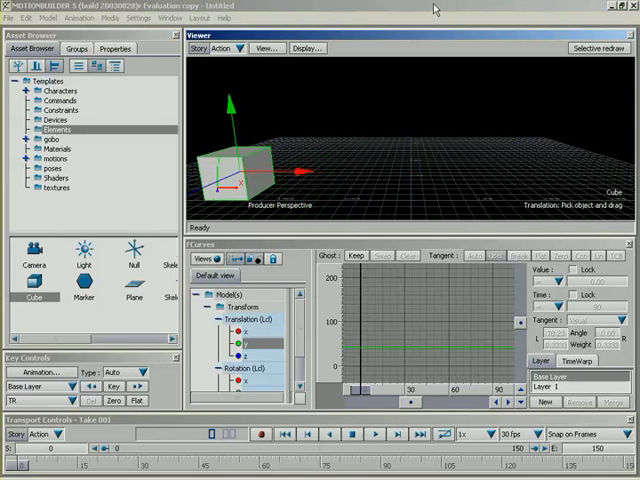
mouse_move(296, 116)
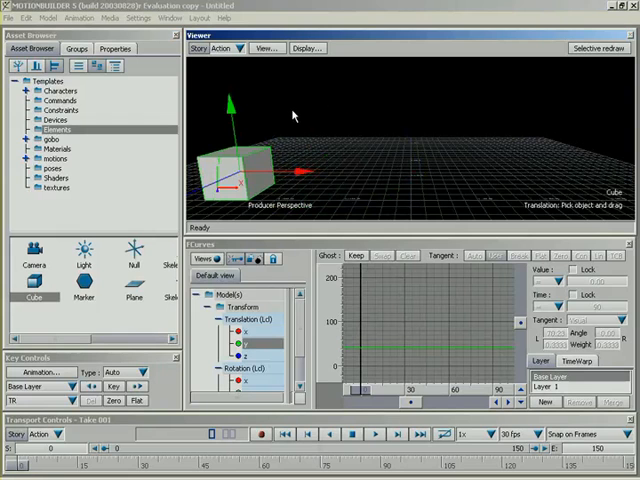
mouse_move(250, 176)
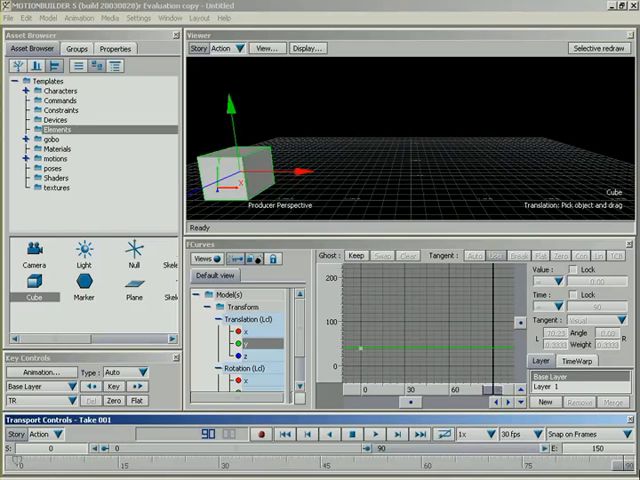
mouse_move(388, 360)
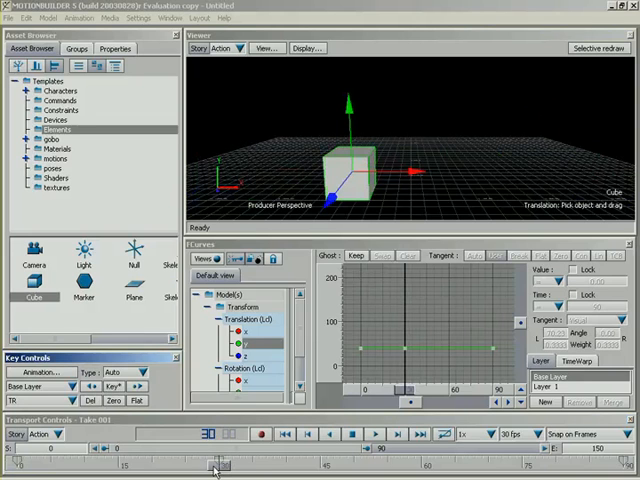
Step: Scrub to later frames and key the cube's translation to build the bounce
left_click_drag(210, 464, 400, 464)
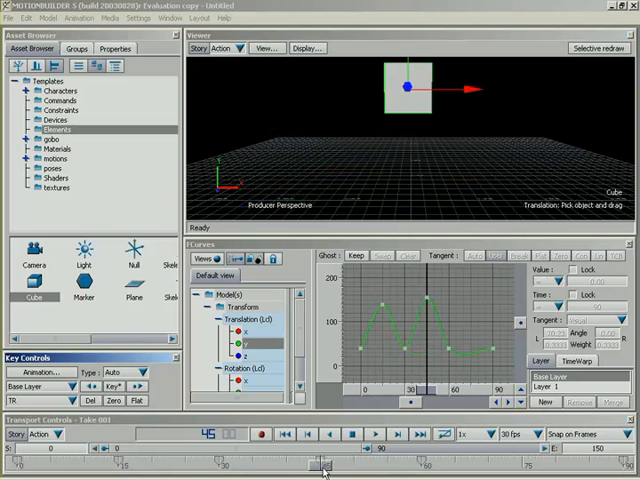
left_click_drag(320, 468, 524, 468)
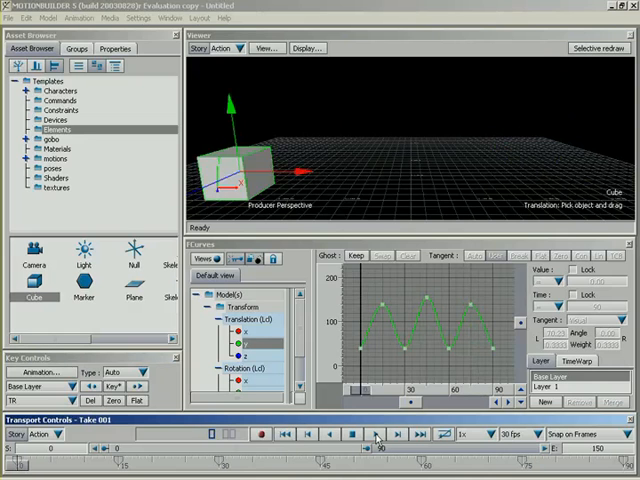
Step: Adjust the translation key positions so the curve forms evenly spaced arches
left_click(376, 432)
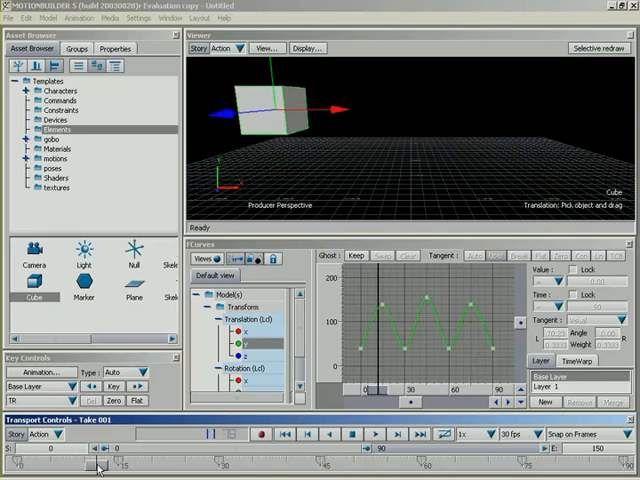
left_click_drag(96, 464, 216, 464)
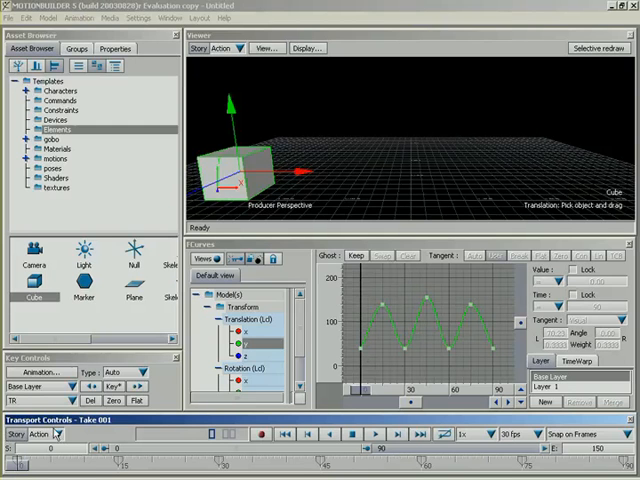
mouse_move(48, 456)
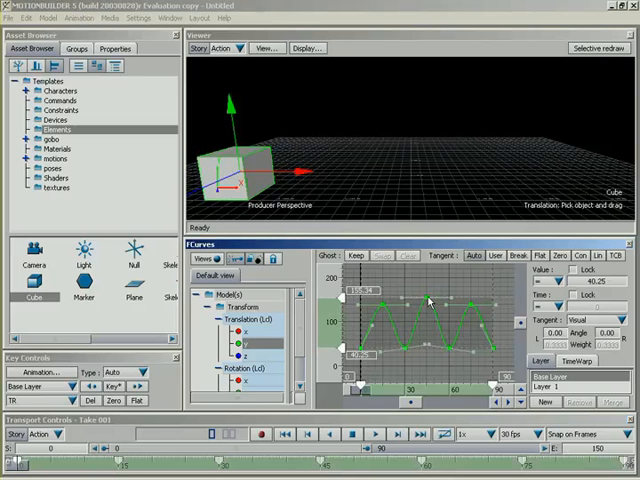
Step: Apply Weight Selection to the tangents of all selected bounce keys
right_click(430, 300)
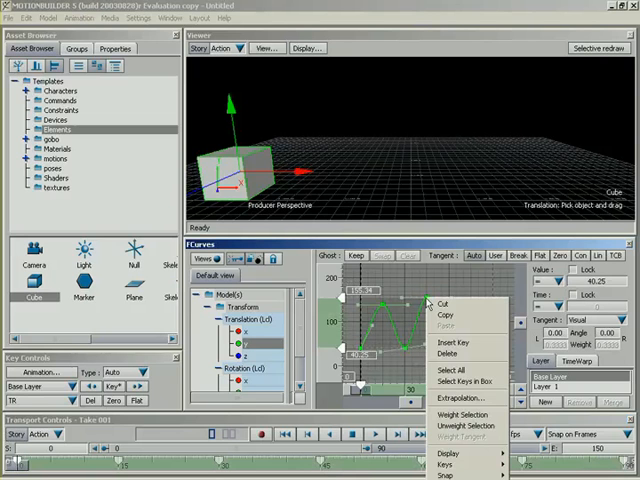
mouse_move(464, 416)
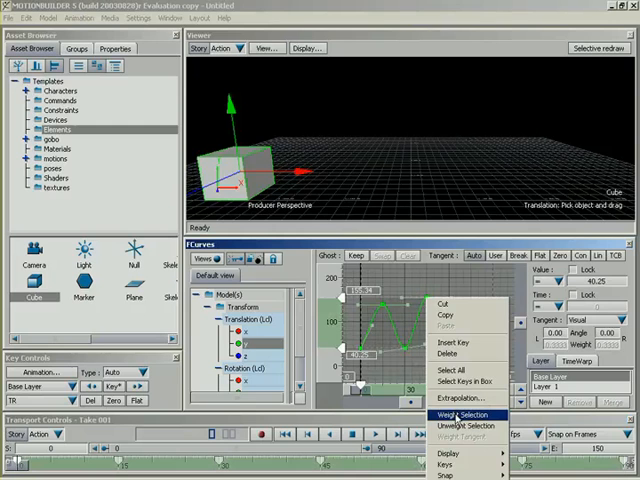
left_click(456, 414)
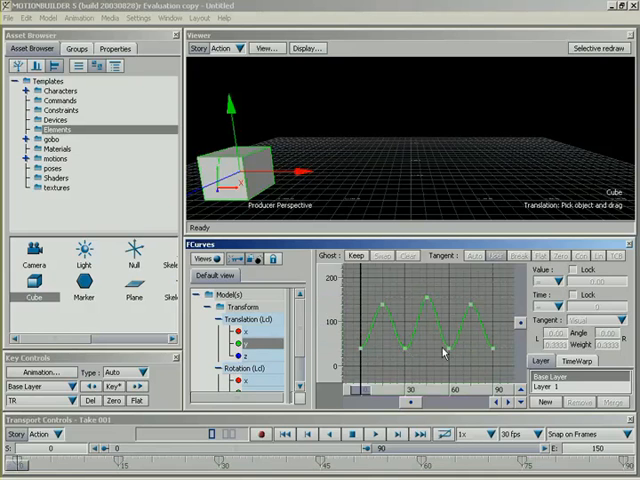
Step: Set the keys' tangents to a sharp mode and move to a later frame
left_click(408, 344)
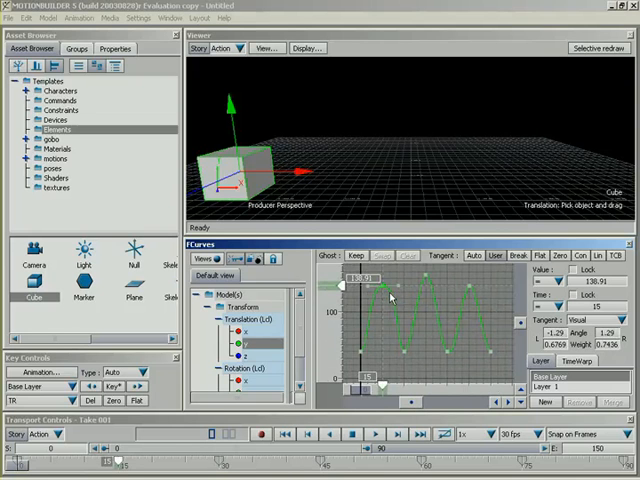
mouse_move(416, 342)
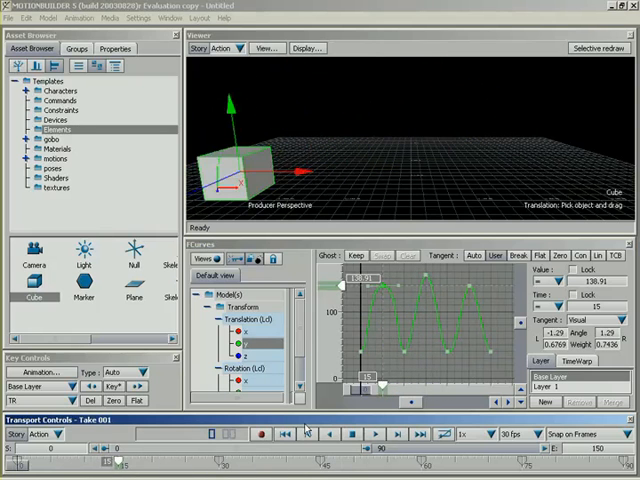
left_click(378, 432)
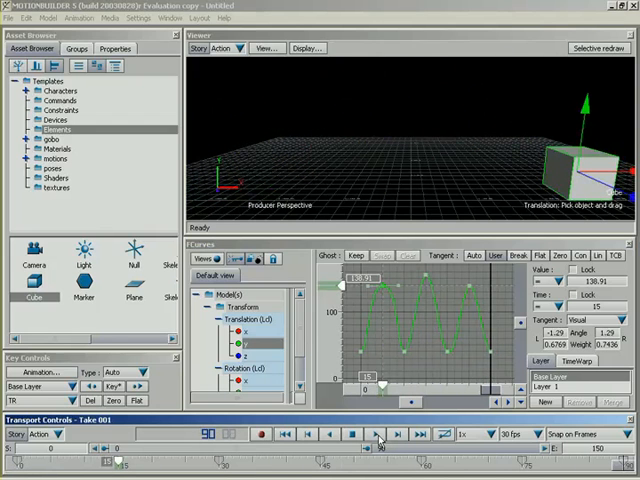
mouse_move(408, 318)
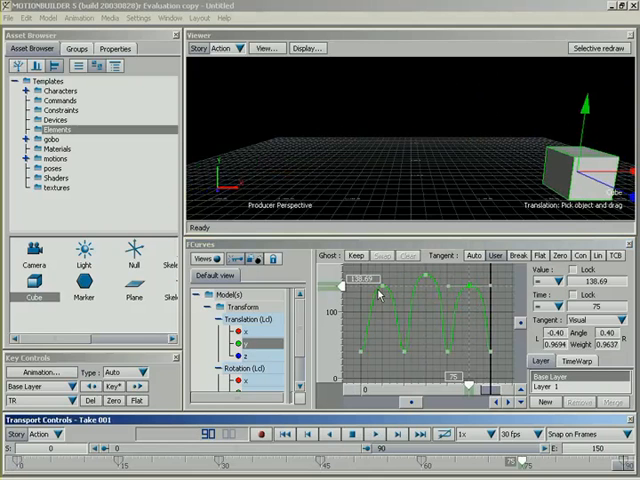
mouse_move(400, 352)
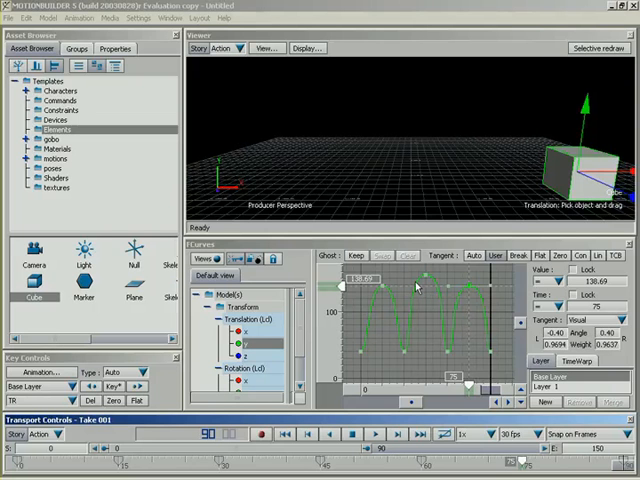
mouse_move(400, 318)
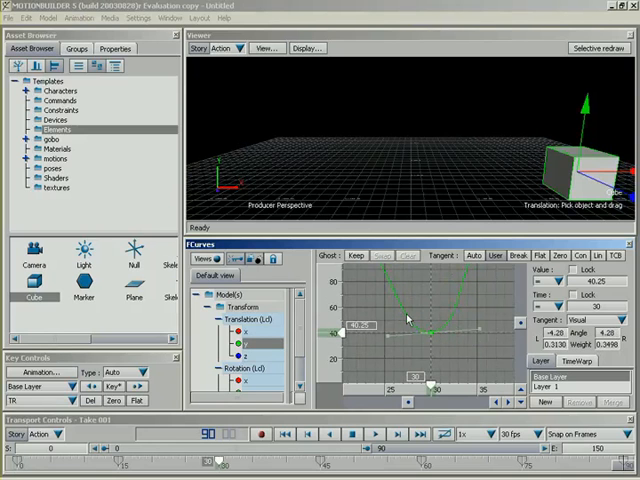
mouse_move(444, 280)
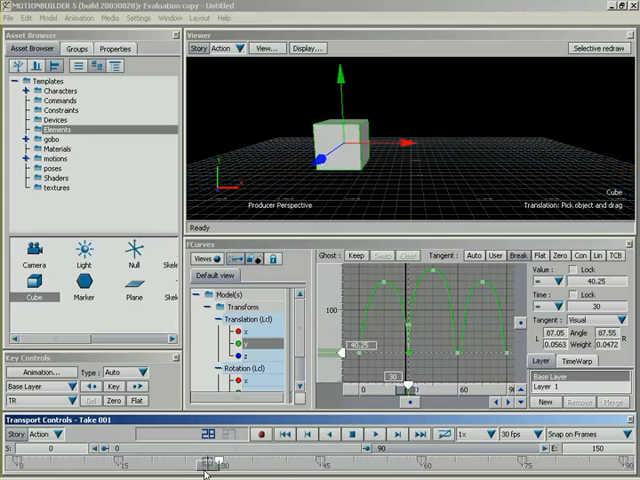
Step: Scrub the timeline to preview the cube moving along the sharp bounce curve
left_click_drag(210, 464, 320, 464)
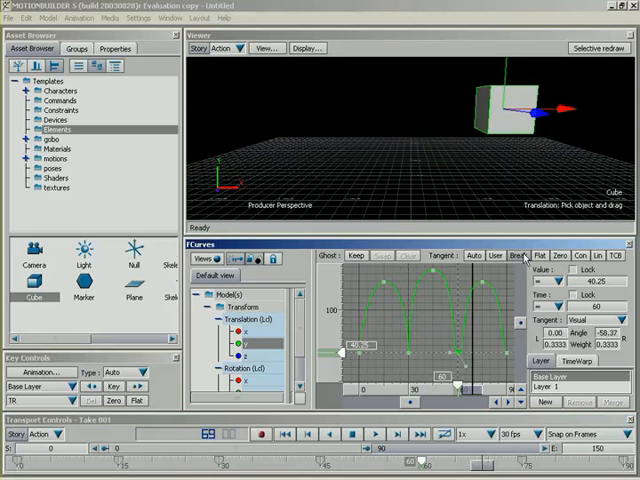
mouse_move(452, 360)
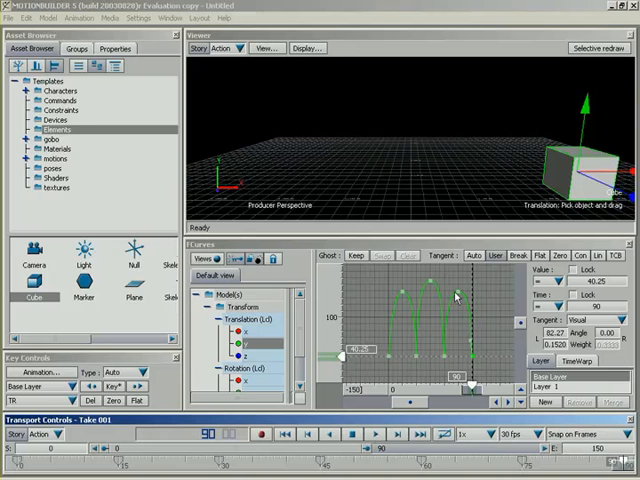
mouse_move(232, 348)
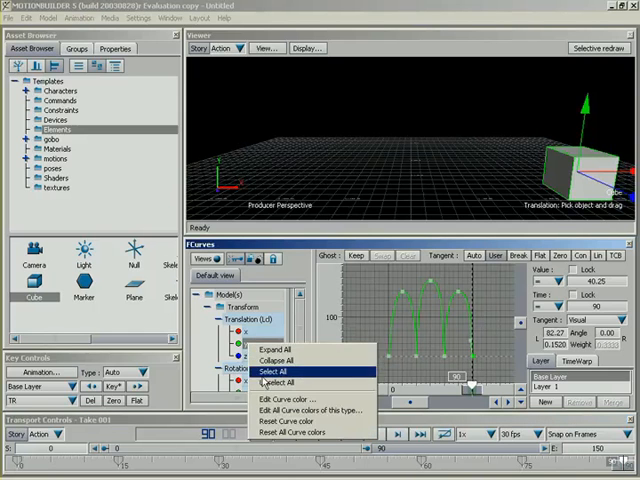
Step: Choose a custom colour for the Translation curve via Edit Curve color
left_click(284, 400)
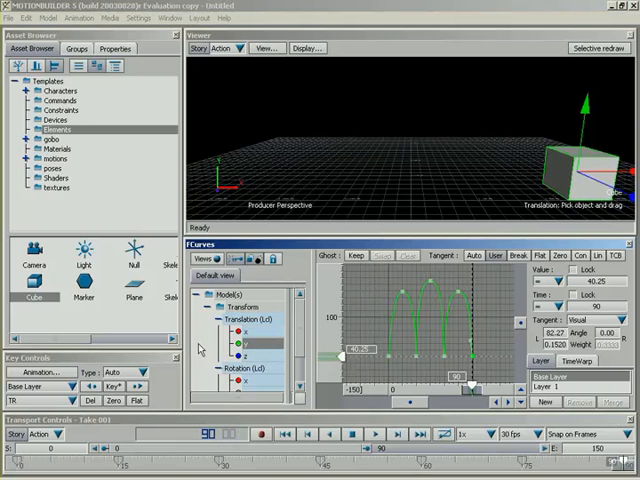
mouse_move(198, 348)
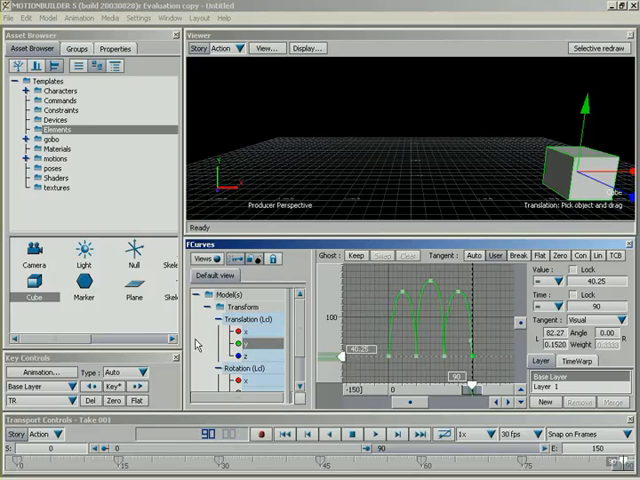
mouse_move(136, 376)
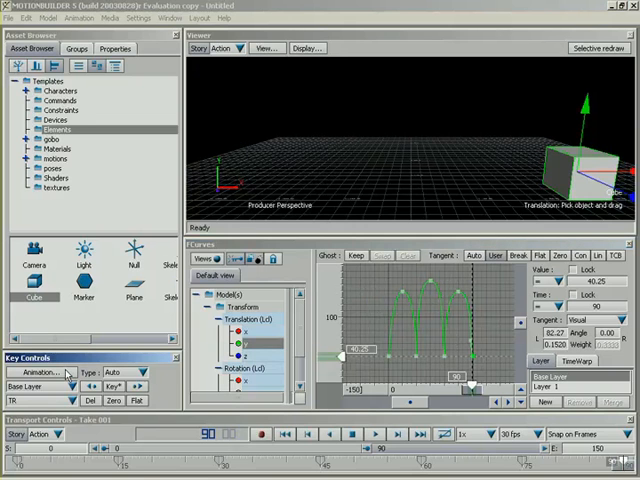
left_click(40, 372)
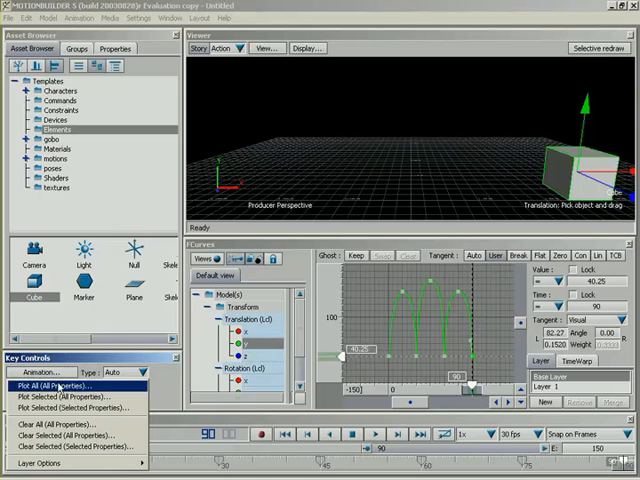
mouse_move(56, 424)
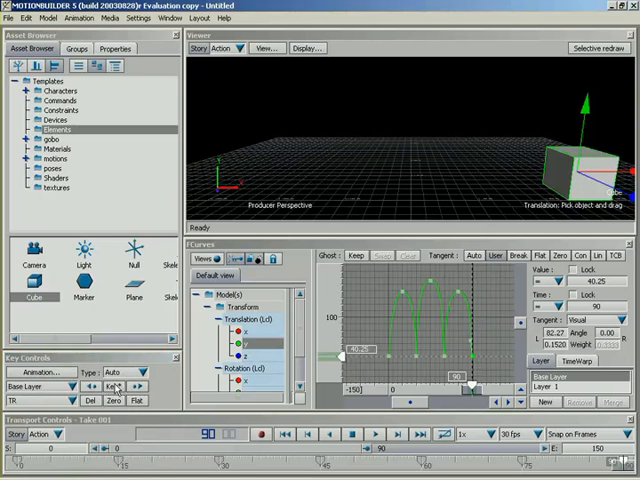
left_click(124, 372)
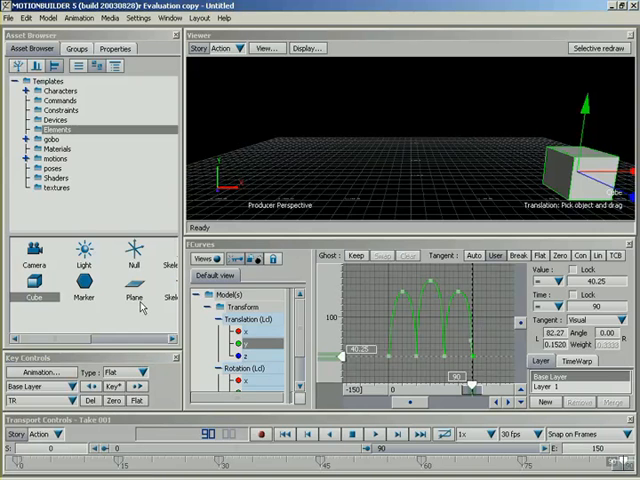
mouse_move(144, 308)
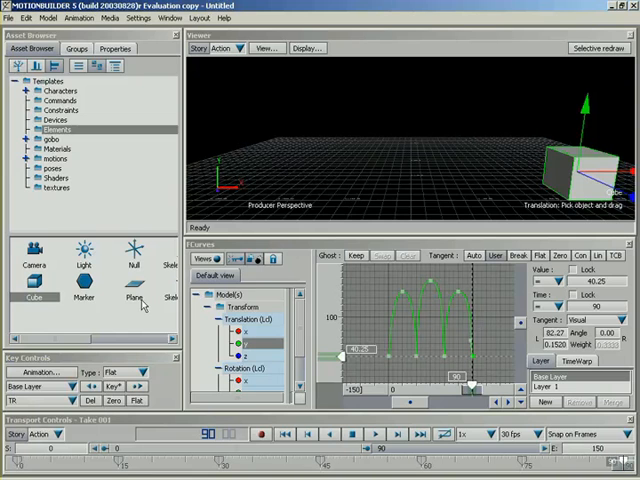
mouse_move(142, 306)
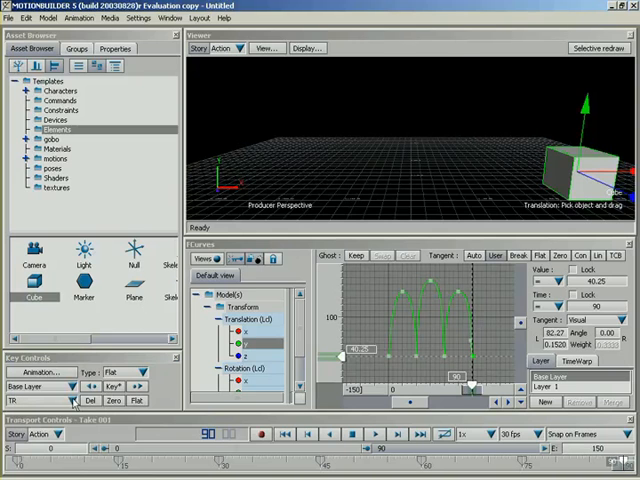
Step: Set the Key Controls keying mode to Selected Properties
left_click(30, 396)
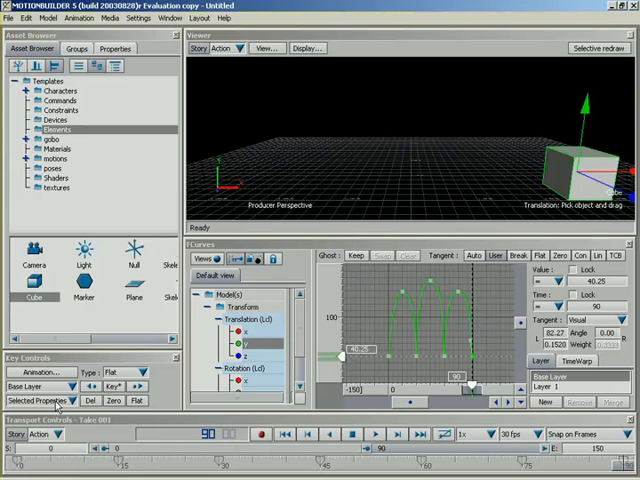
left_click(36, 400)
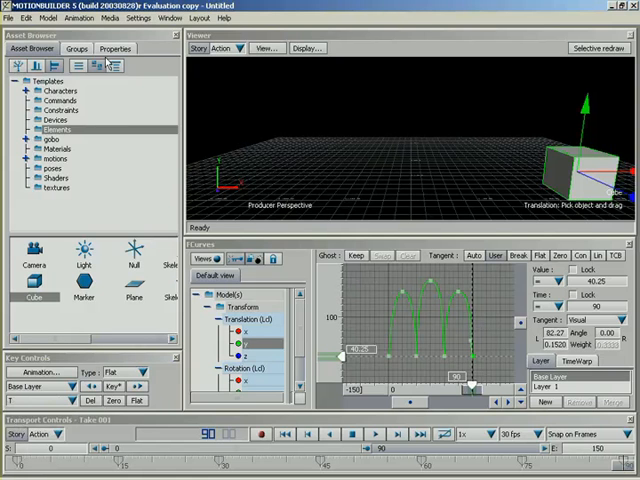
left_click(114, 48)
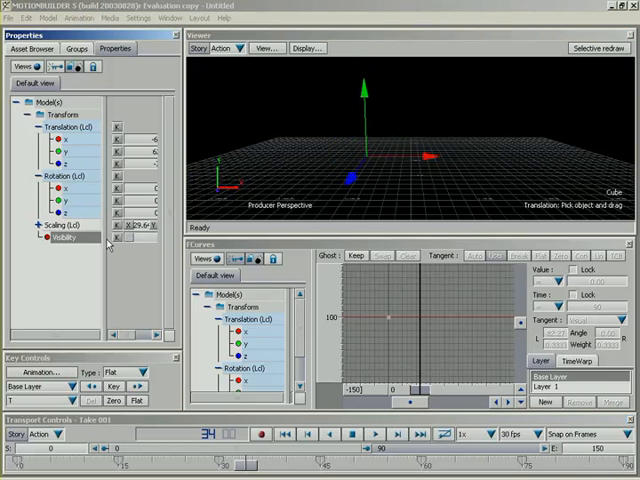
mouse_move(98, 432)
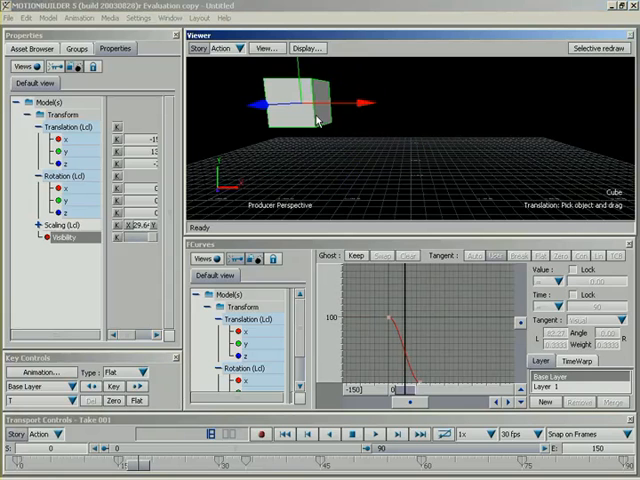
mouse_move(316, 190)
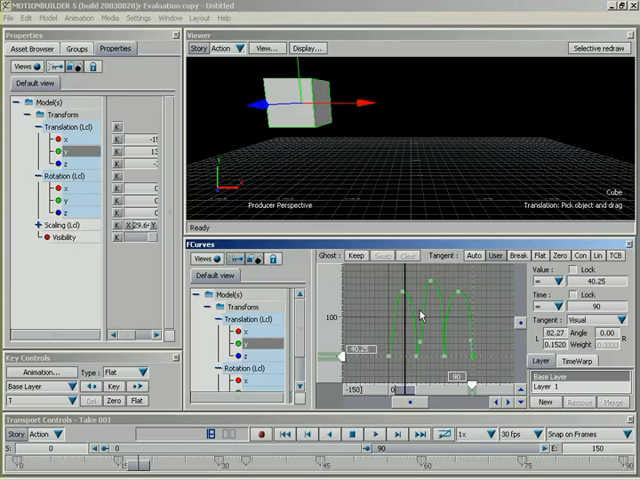
Step: Browse the Animation dropdown, then list the key interpolation Type choices
left_click(36, 372)
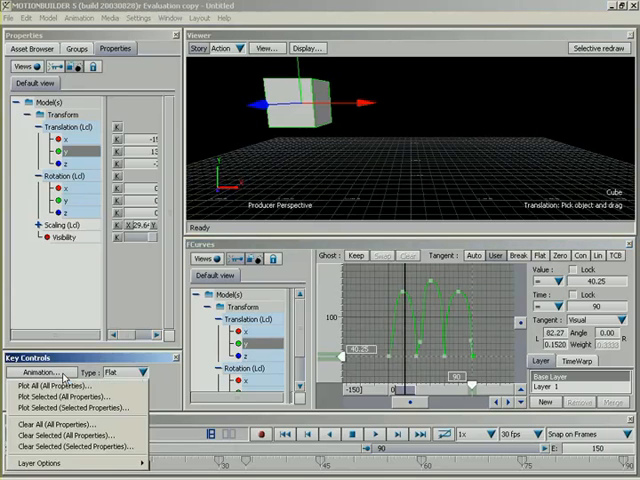
left_click(36, 370)
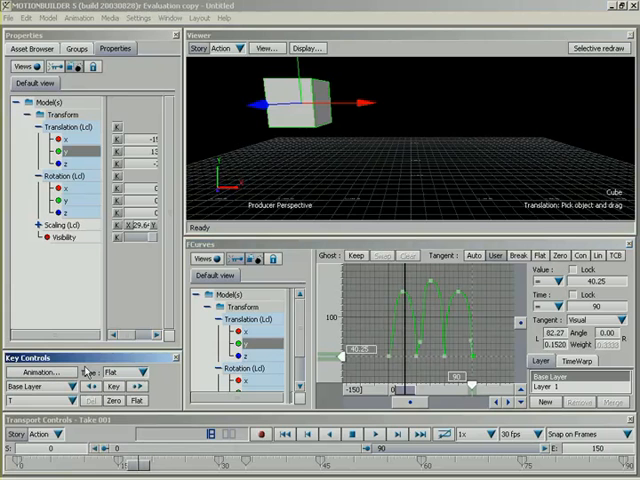
left_click(138, 372)
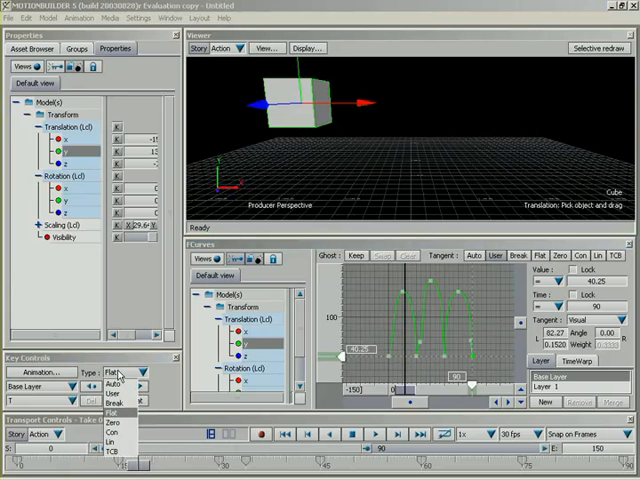